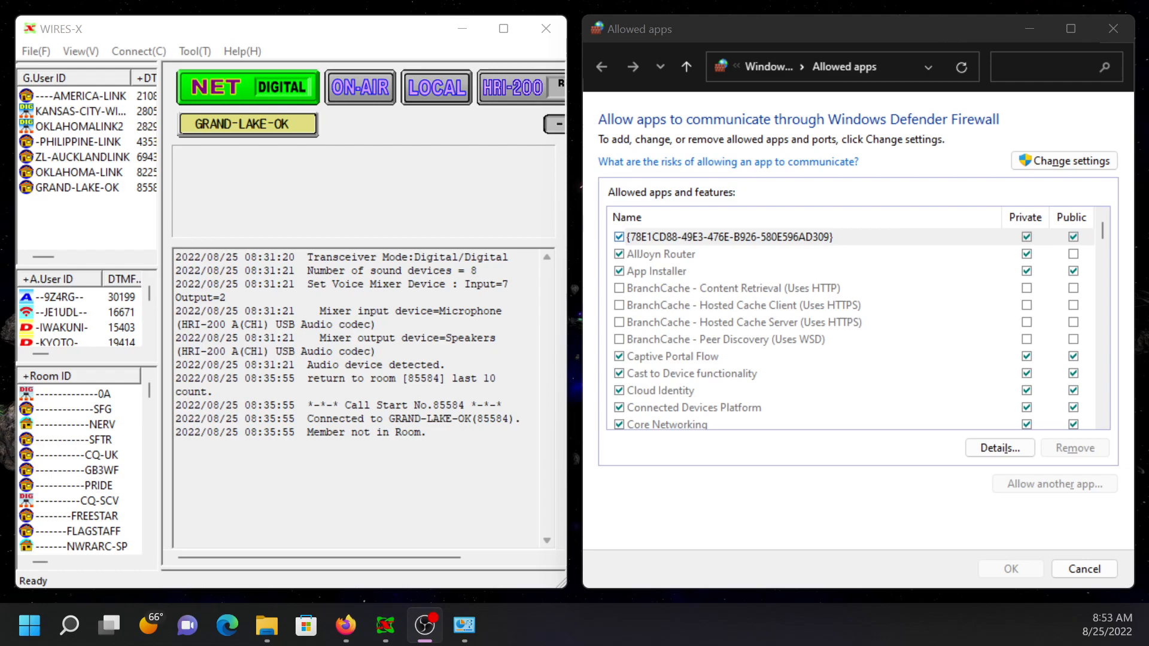
# Step: Run the WIRES-X network port check from the tool menu and close its results
pyautogui.click(194, 51)
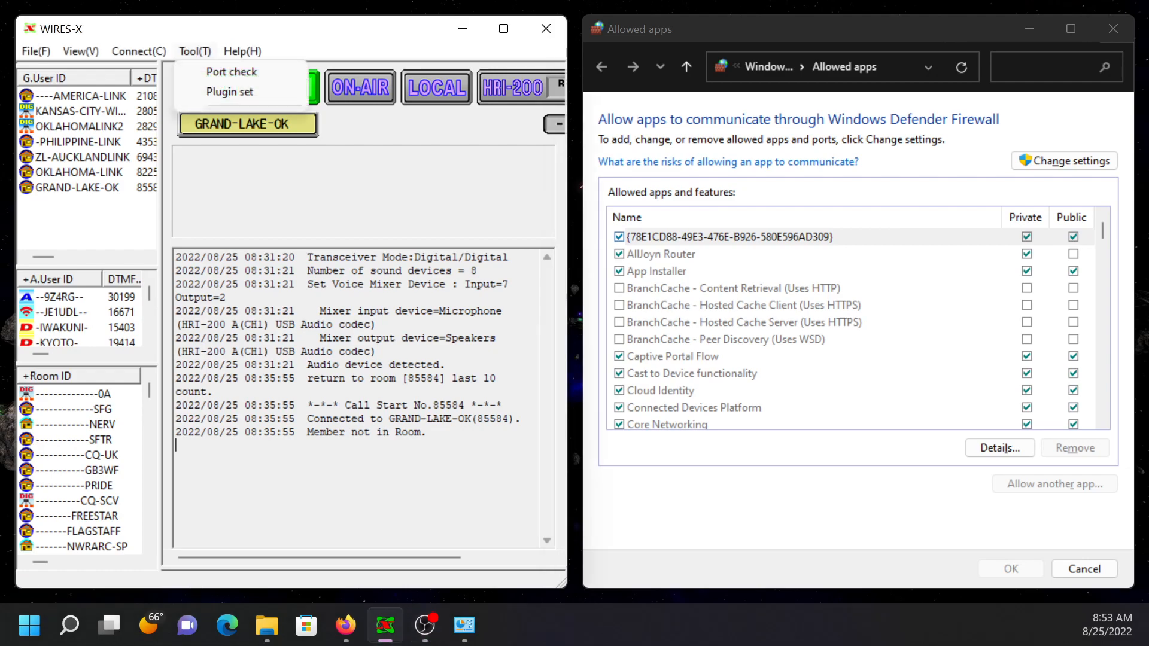
pyautogui.click(247, 86)
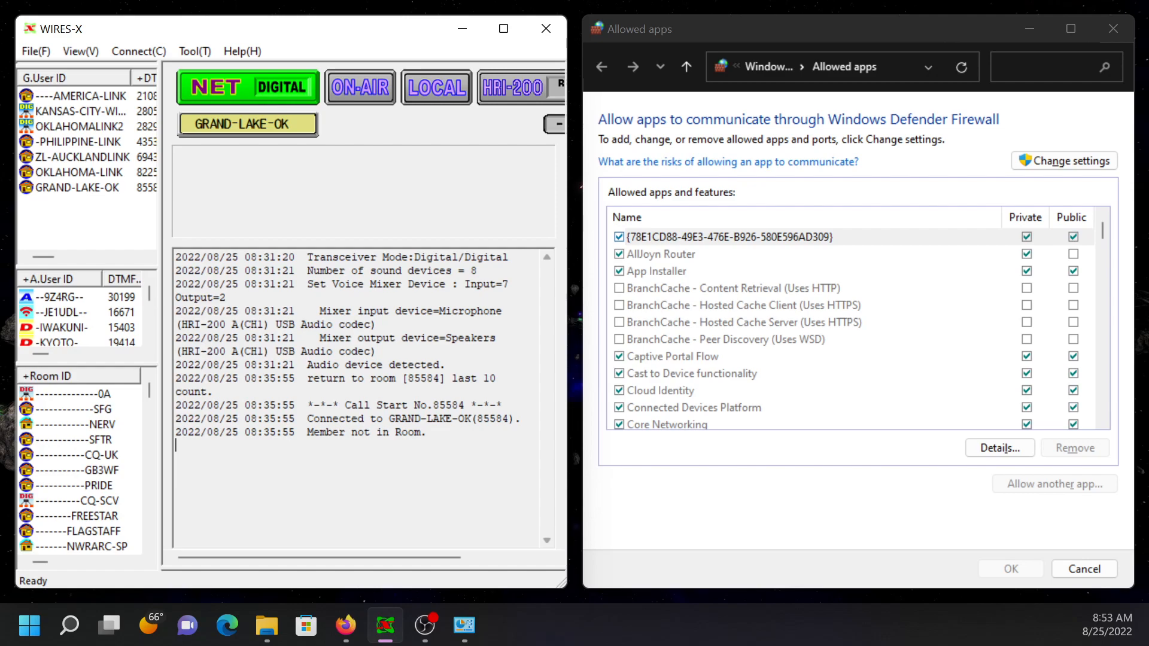
pyautogui.click(194, 52)
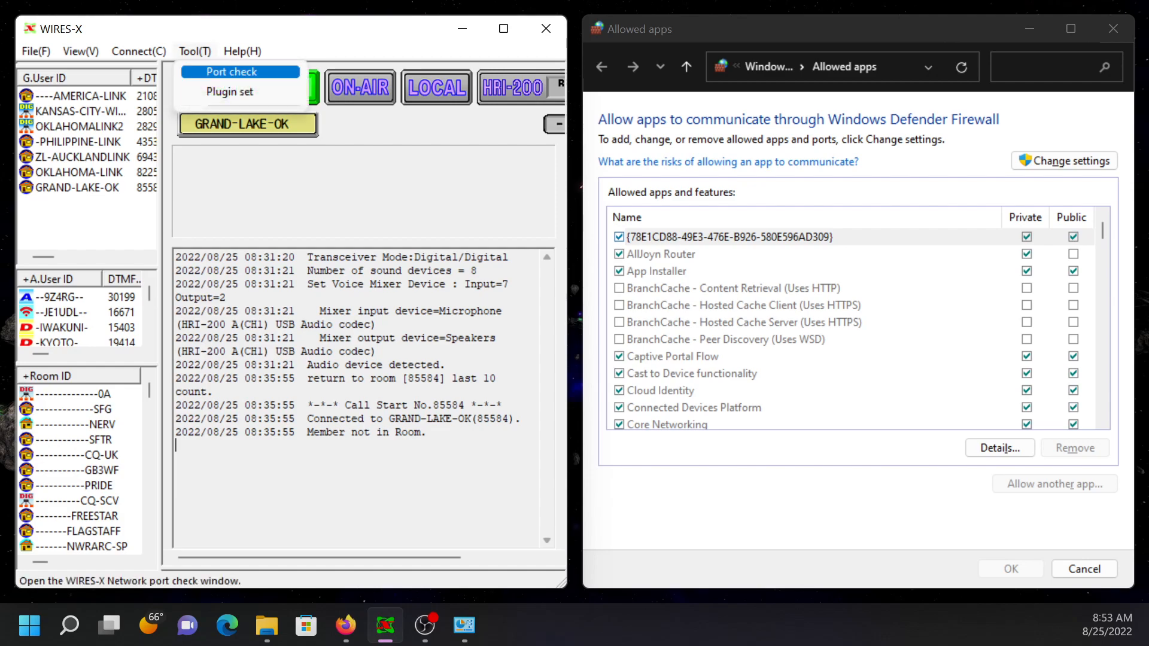
pyautogui.click(231, 70)
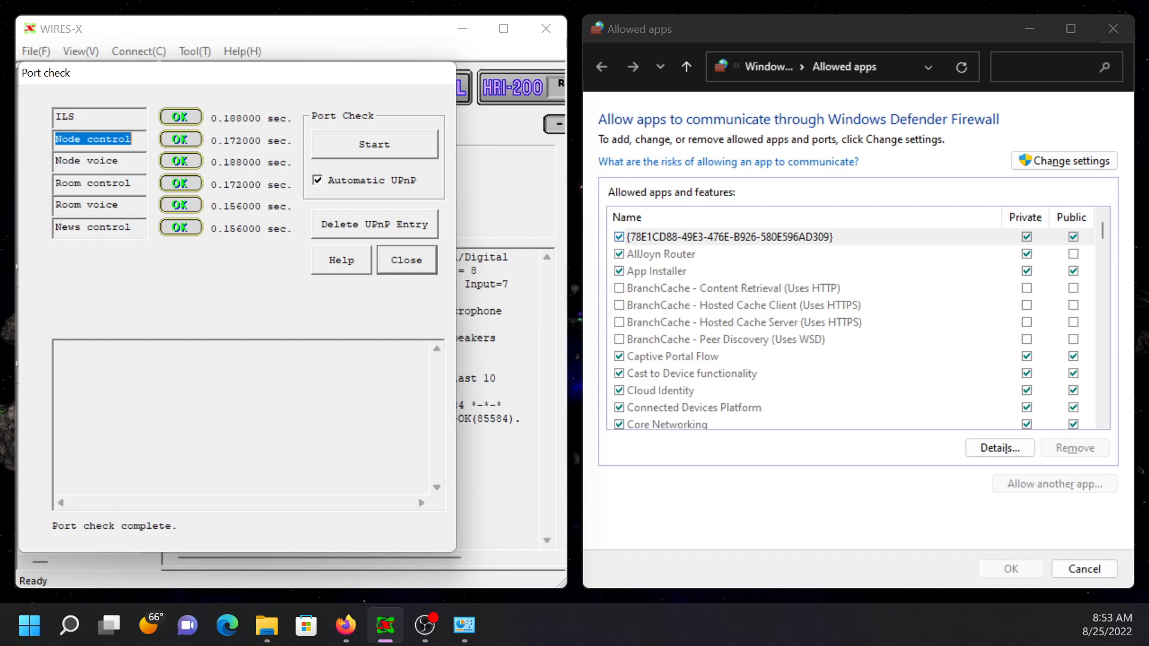
pyautogui.click(406, 259)
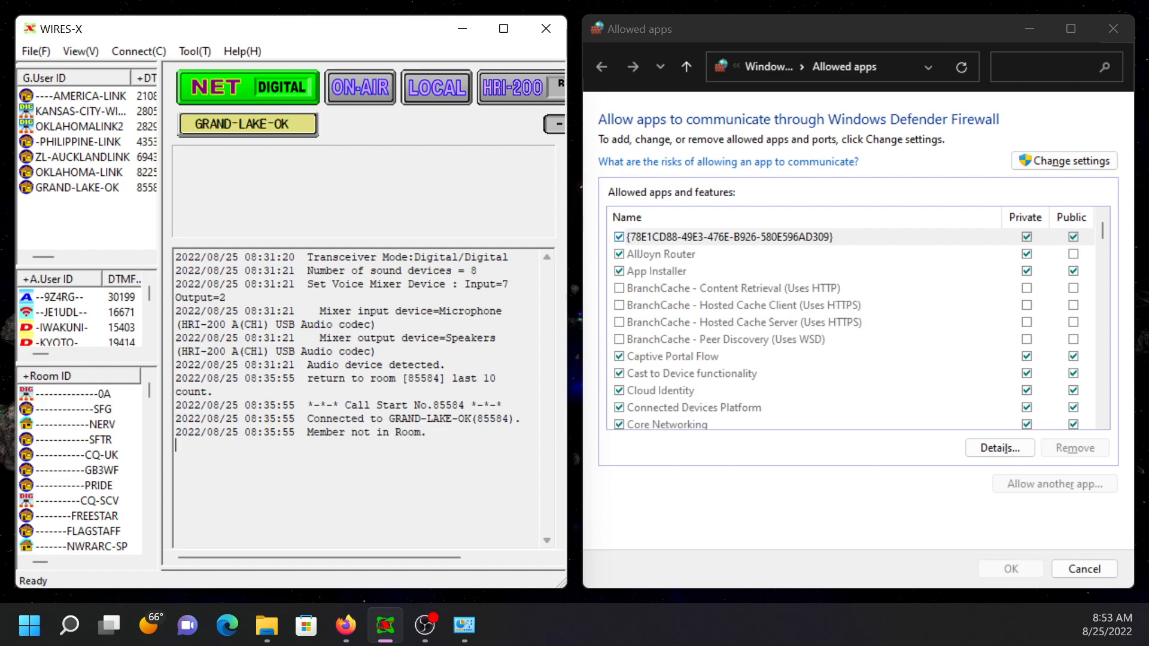
# Step: Unlock the firewall's allowed-apps list for editing and scroll through it to the end
pyautogui.click(726, 237)
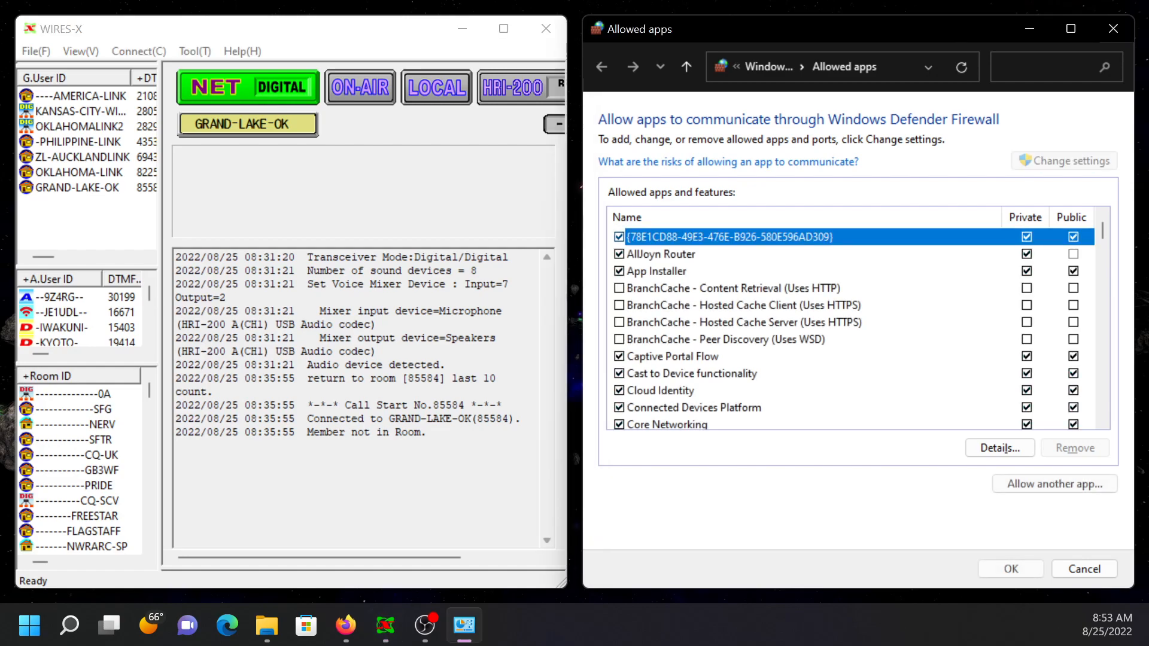
pyautogui.scroll(-3)
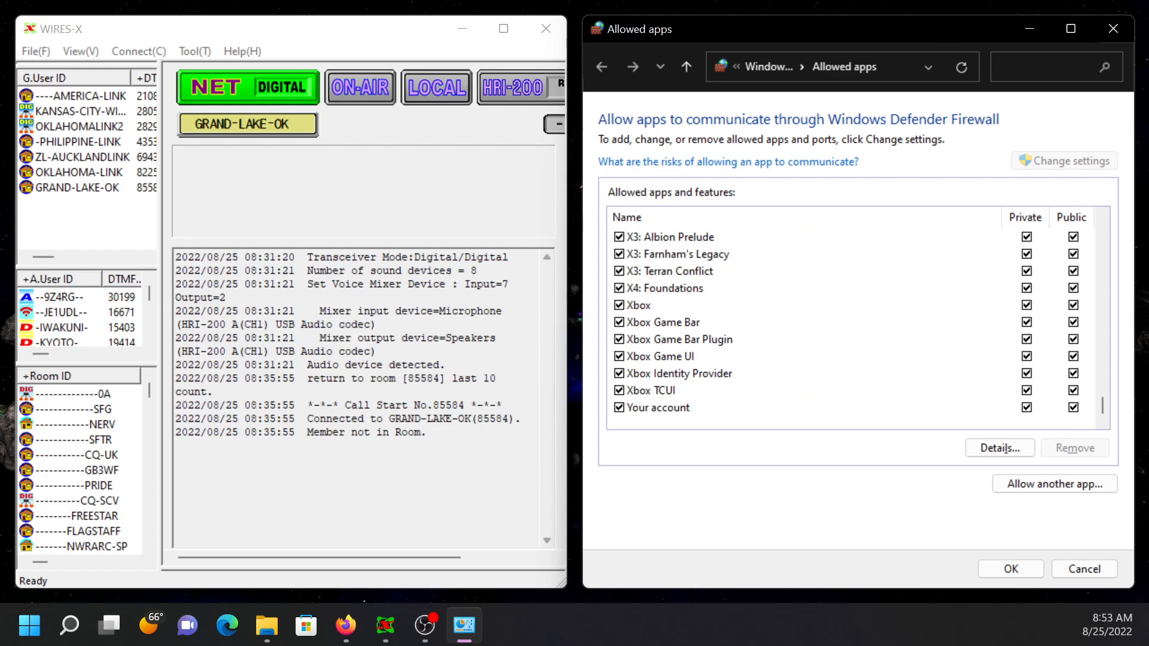
pyautogui.scroll(3)
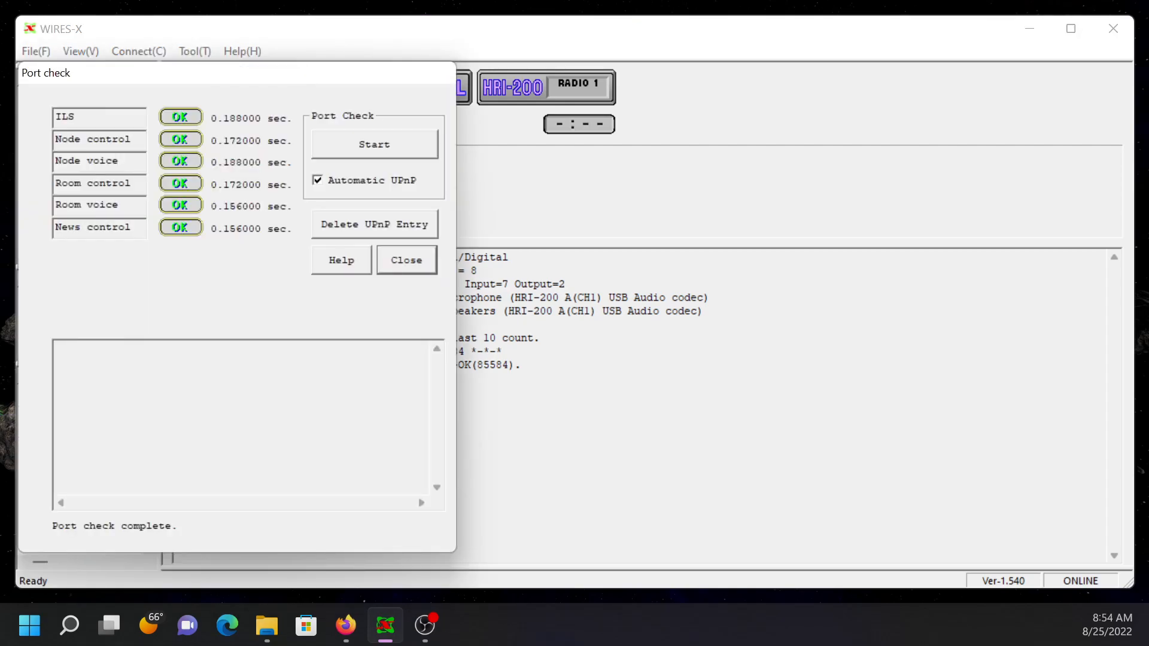
# Step: Close the port check results showing all six ports OK
pyautogui.click(406, 260)
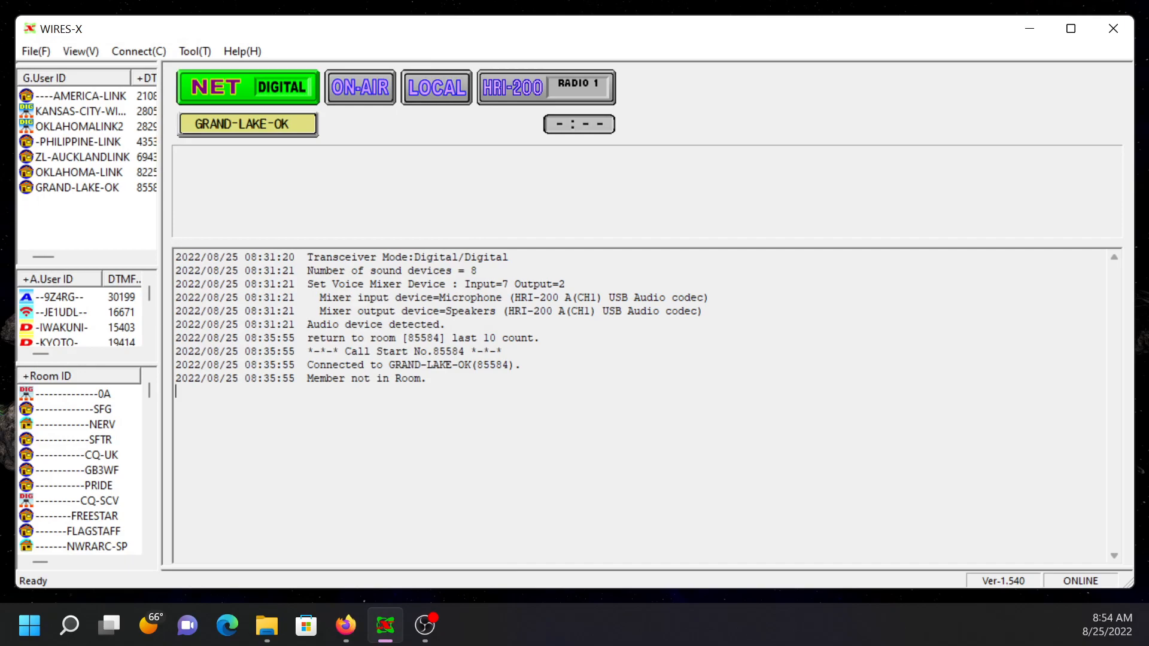